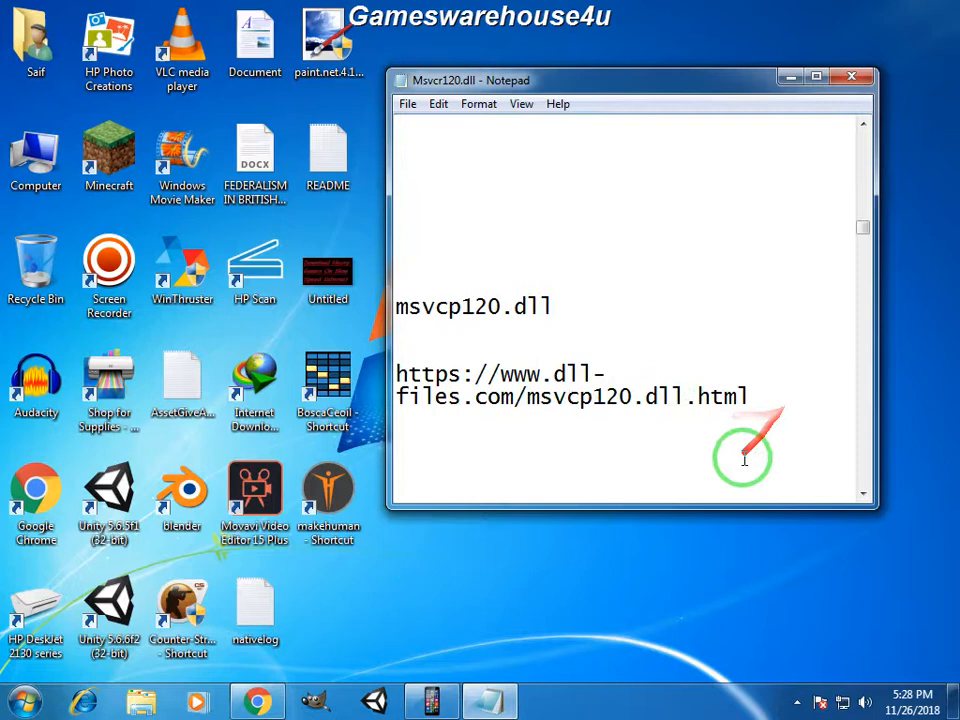
right_click(460, 385)
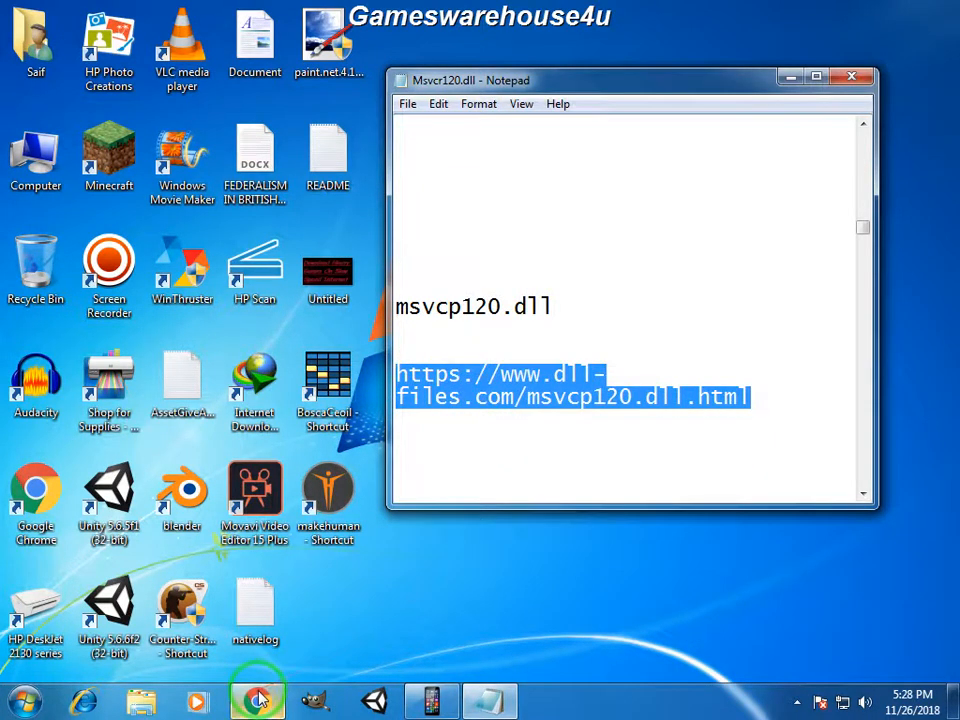
Load the copied msvcp120.dll dll-files.com link in Chrome with Paste and go.
click(257, 700)
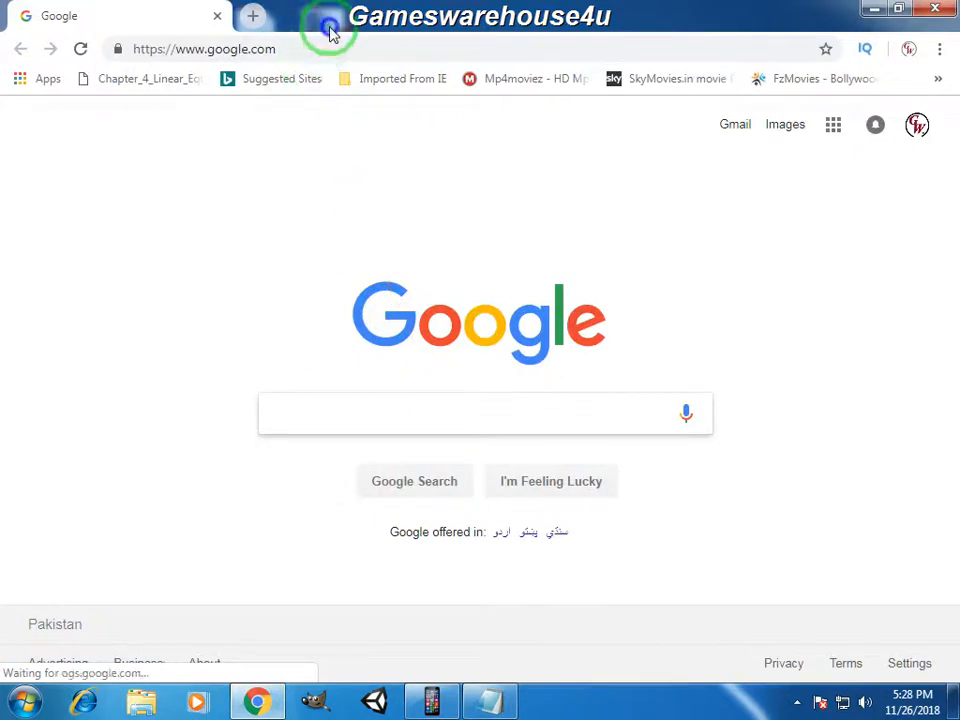
right_click(204, 48)
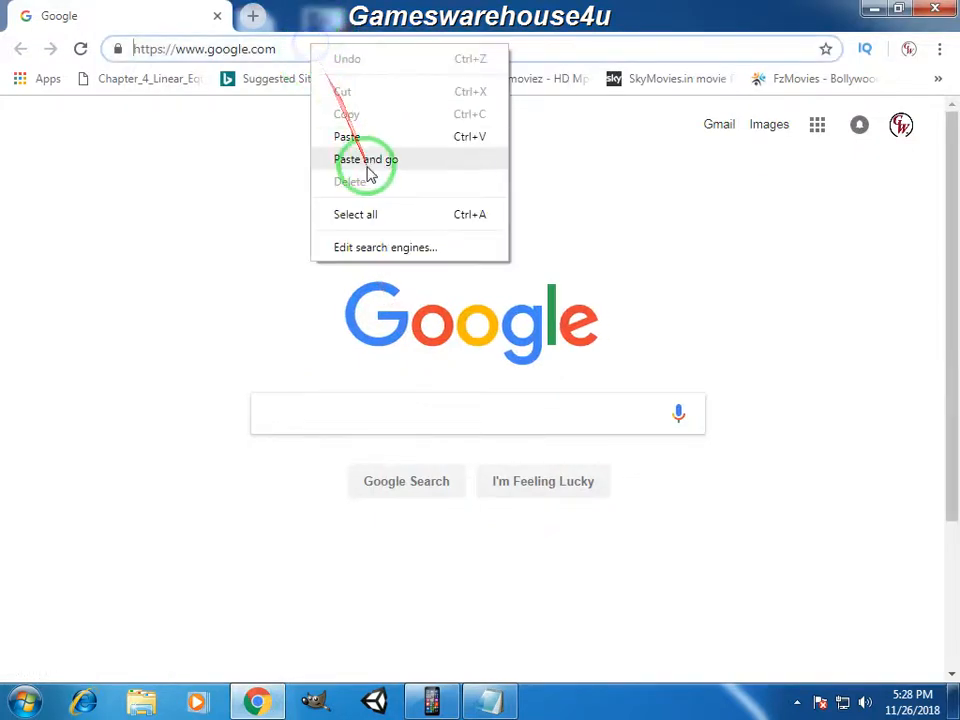
click(365, 159)
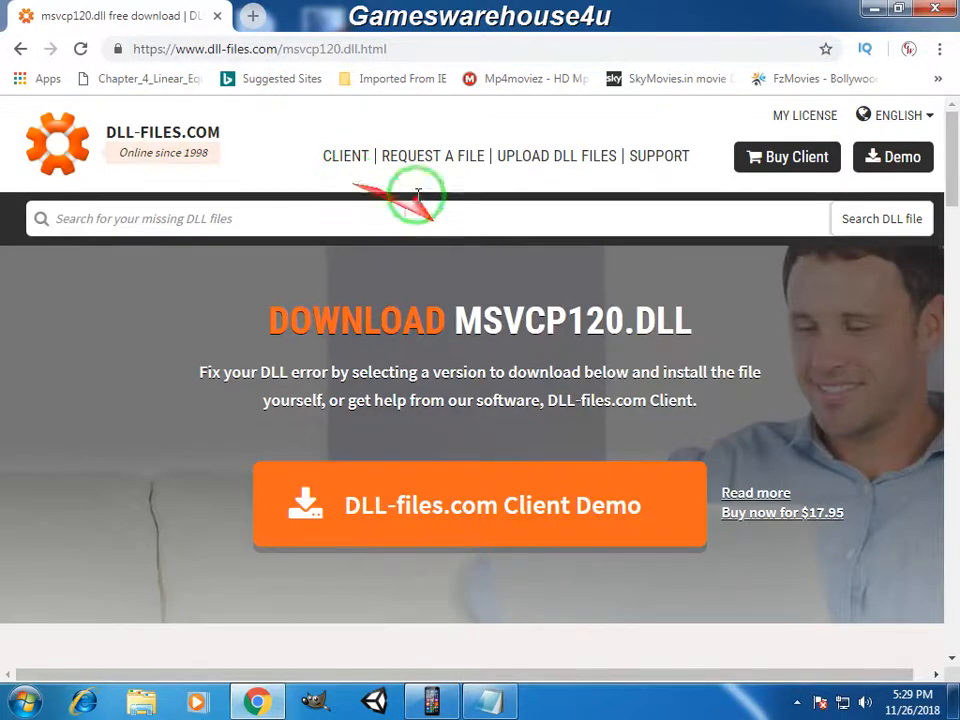
Download the 32bit 12.0.21005.1 version of msvcp120.dll as msvcp120.zip.
scroll(down, 3)
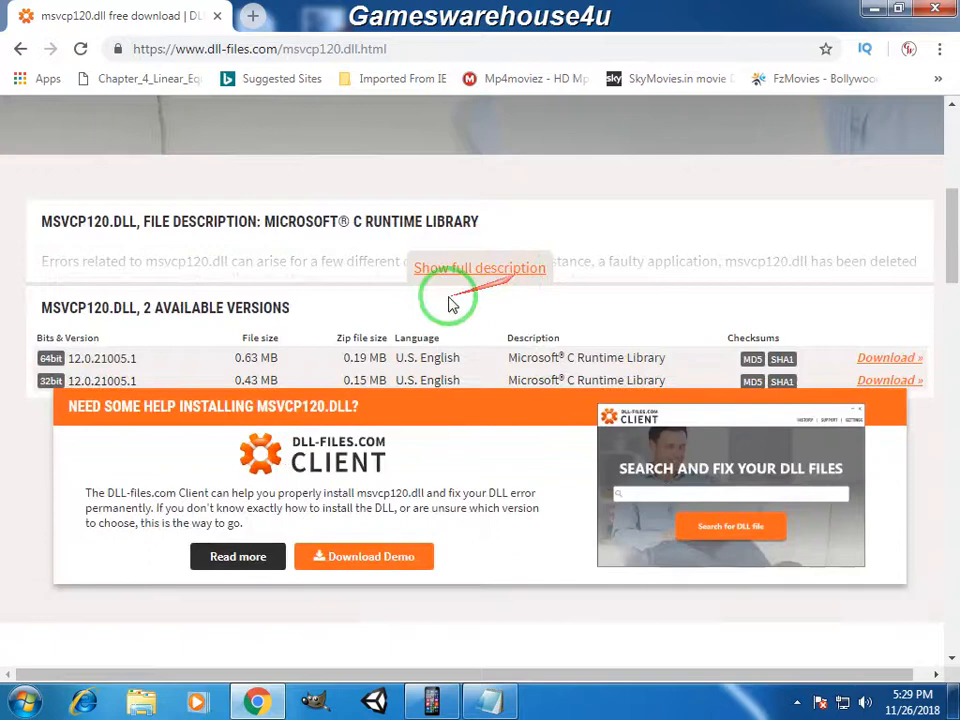
mouse_move(48, 388)
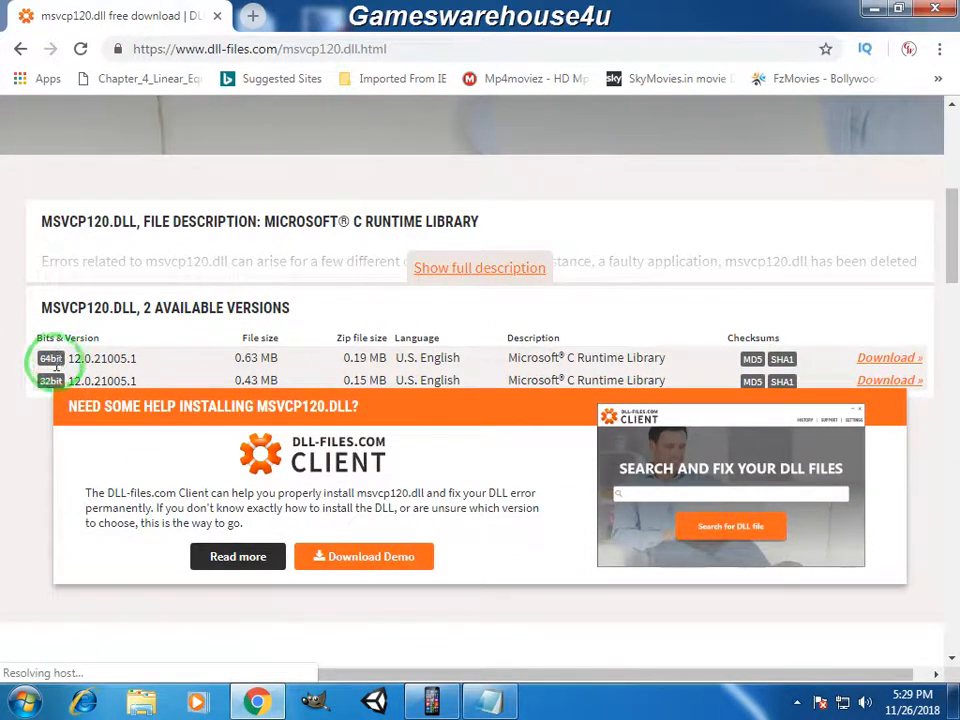
scroll(down, 3)
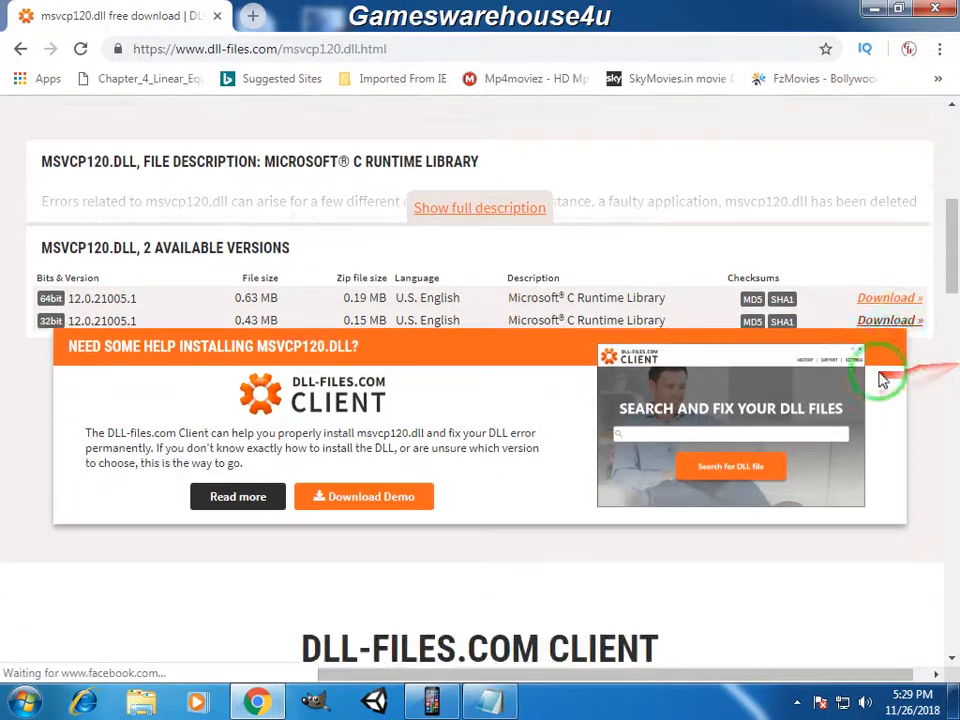
scroll(down, 3)
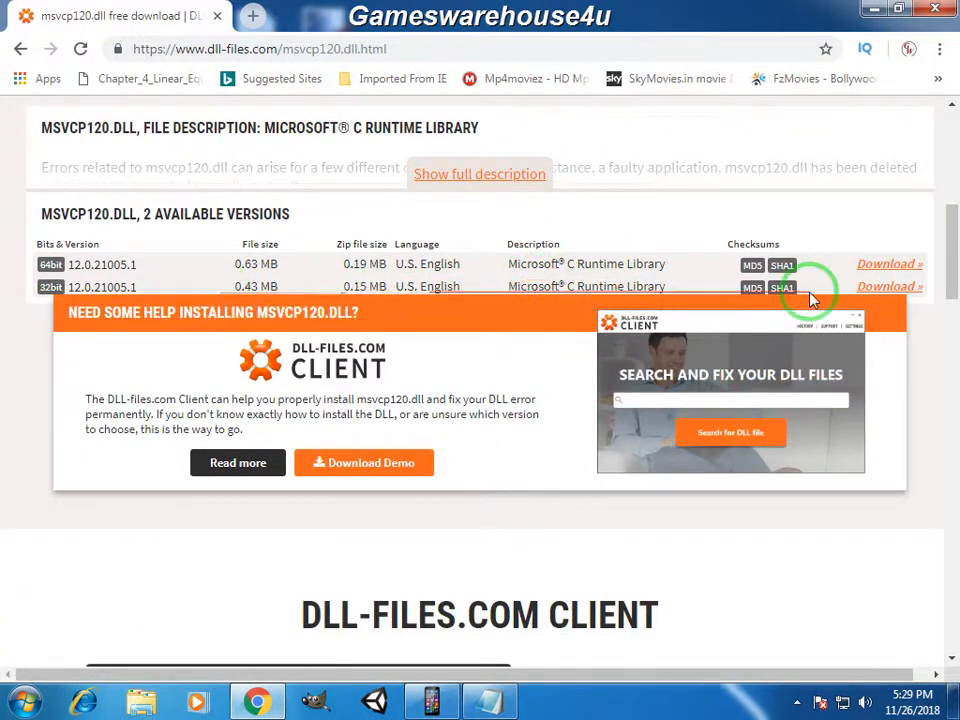
click(888, 287)
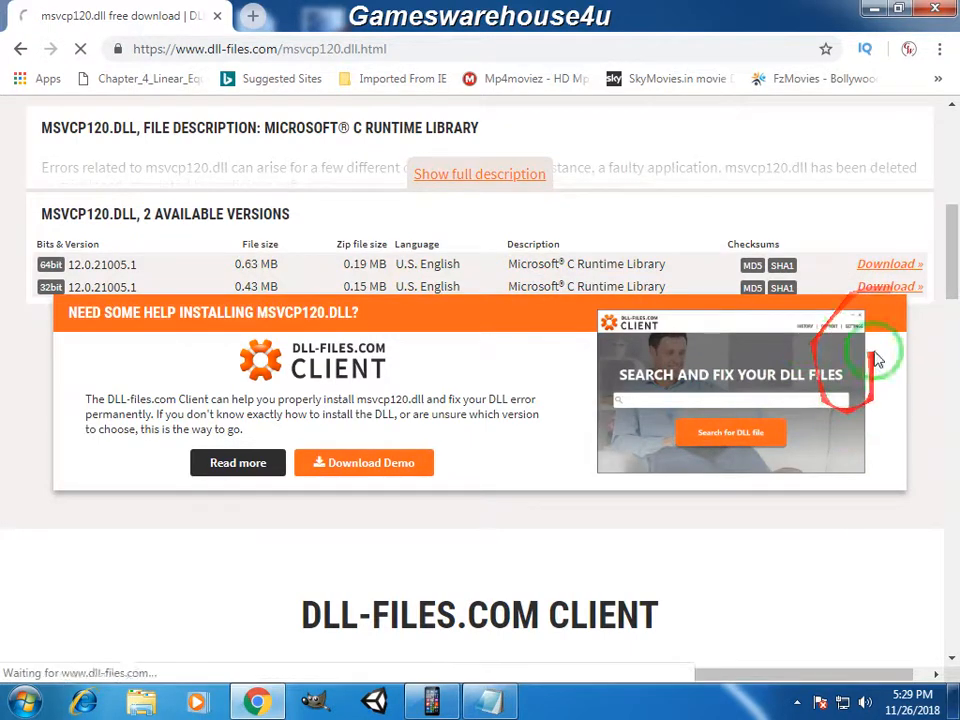
click(888, 264)
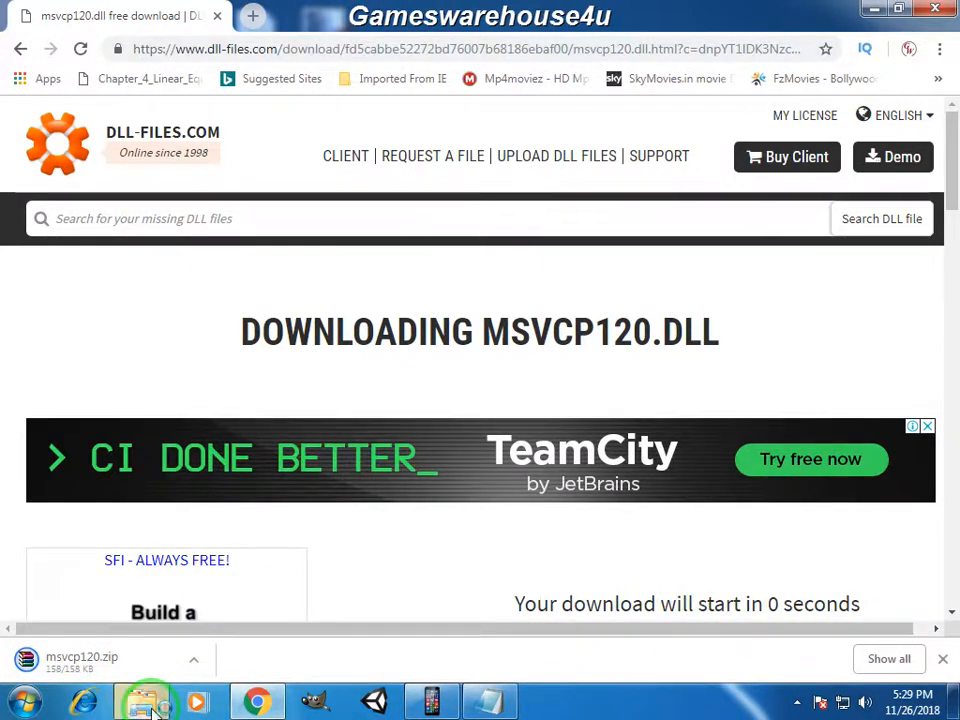
Open C:\Windows\System32 in Windows Explorer and close the msvcp120.zip WinRAR window.
click(150, 700)
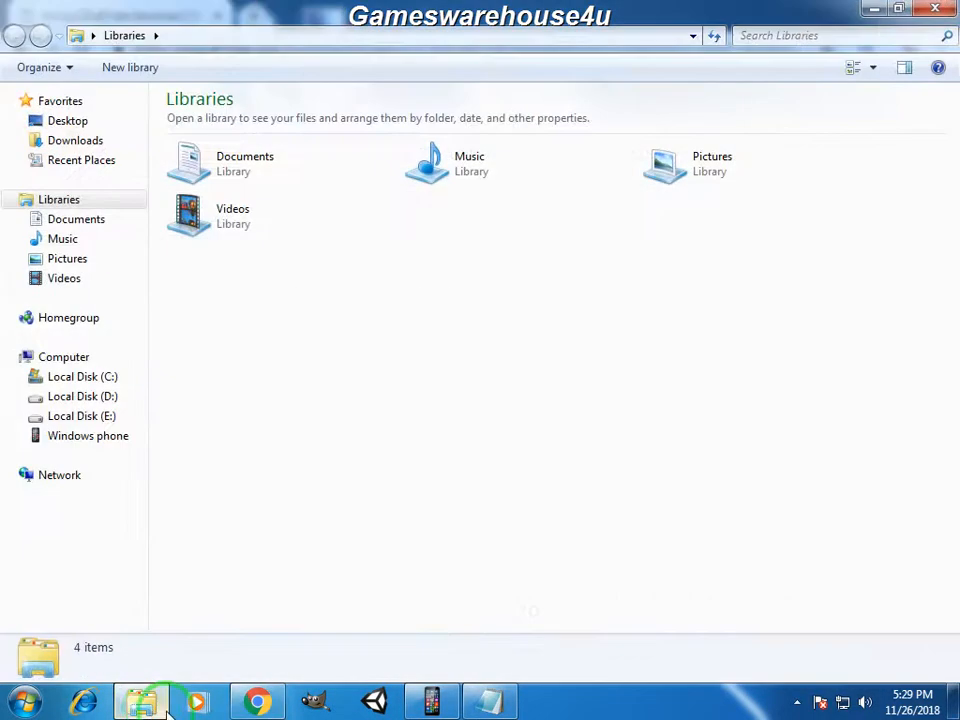
click(82, 376)
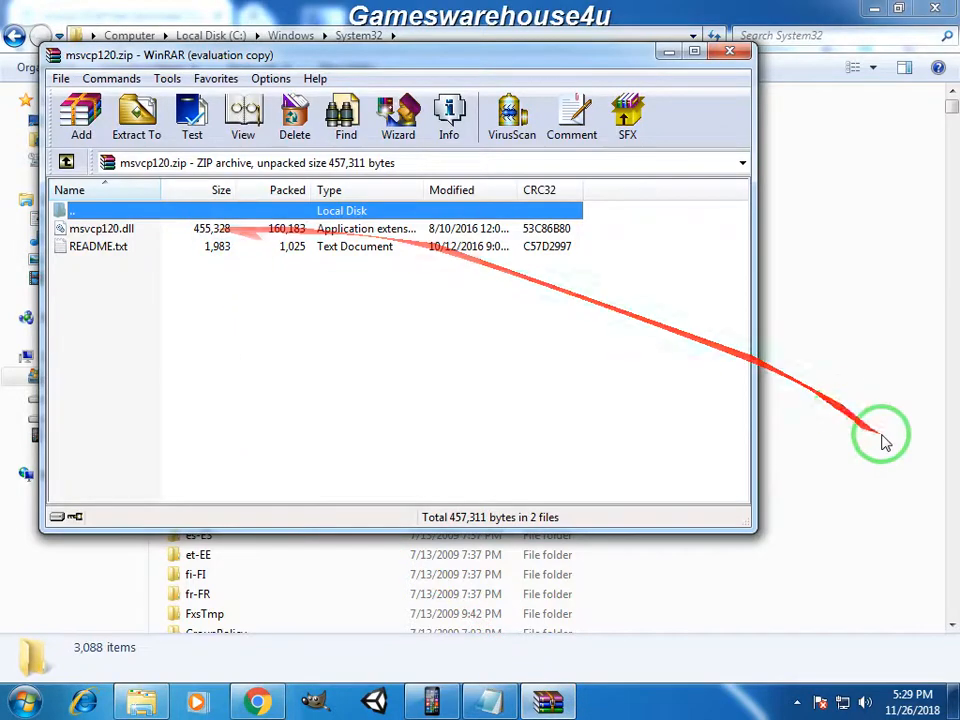
click(729, 51)
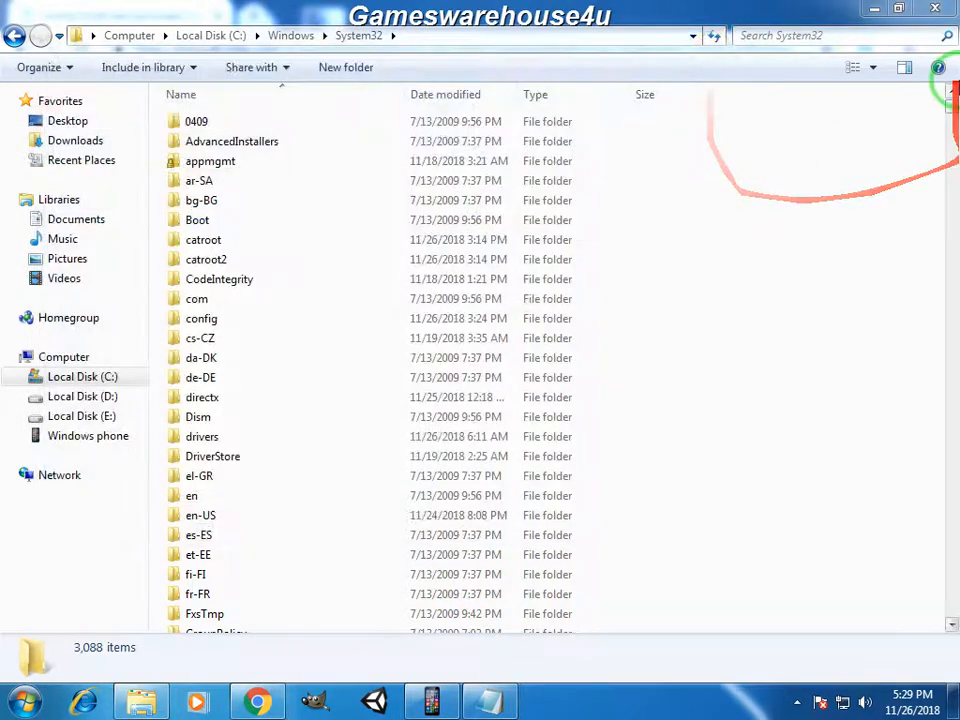